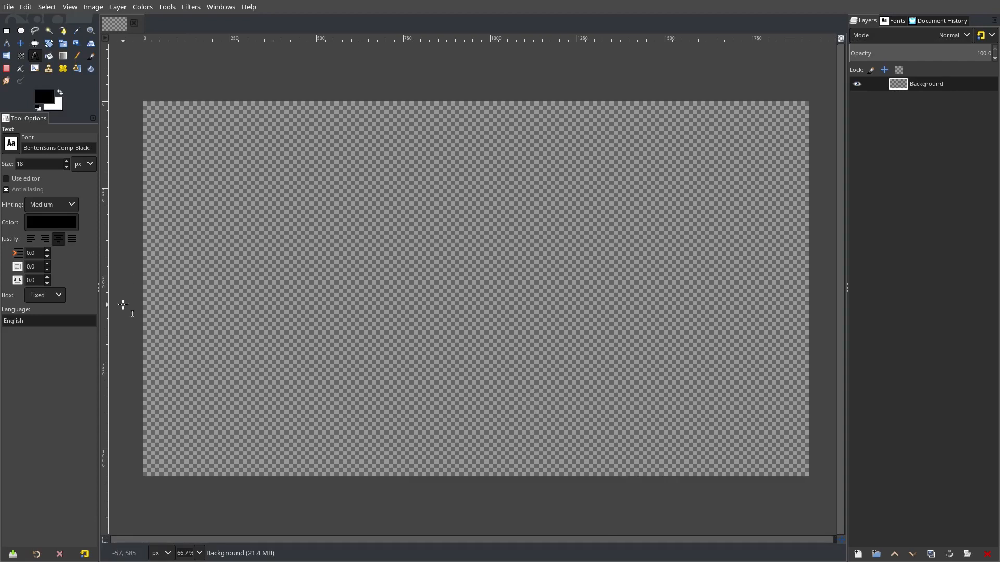
mouse_move(99, 194)
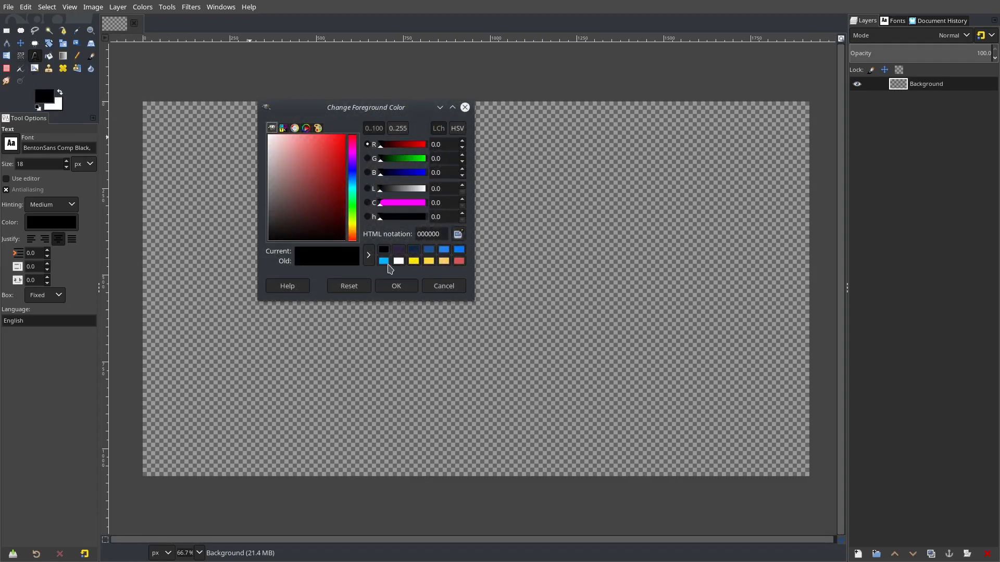
- Bucket-fill the transparent background with a light sky-blue colour
click(383, 261)
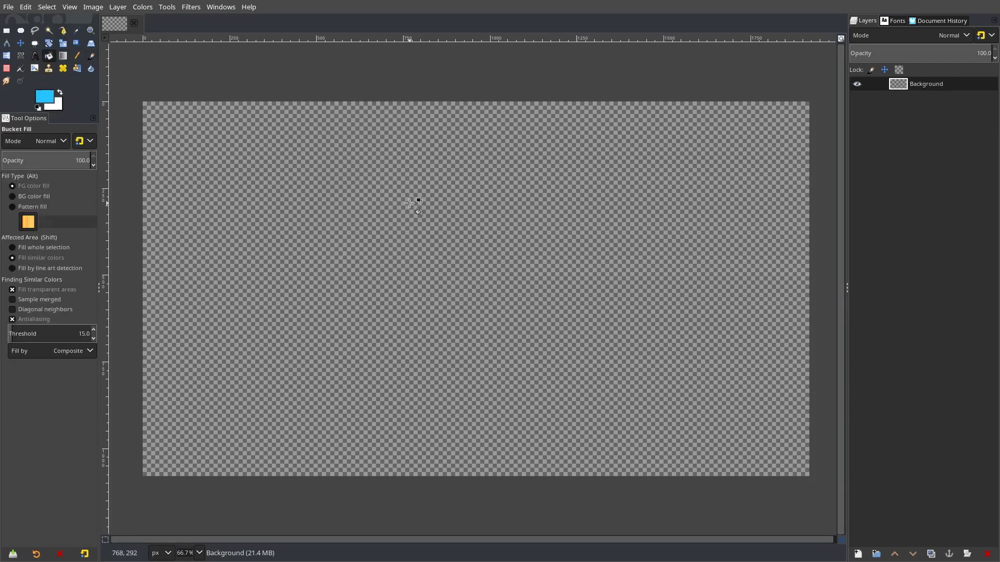
click(412, 201)
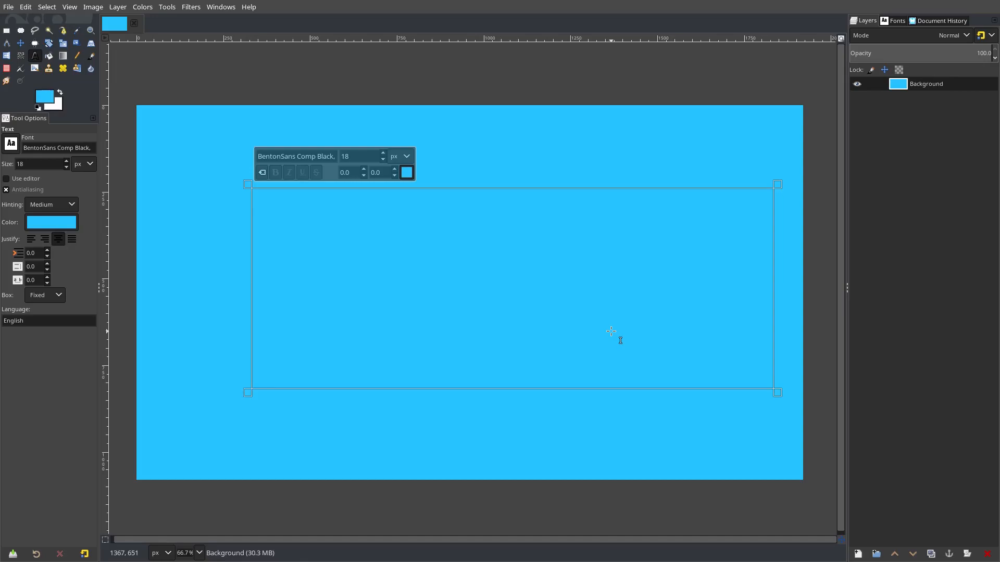
- Give the LAYER text a 400 px size and white (ffffff) colour
click(489, 143)
text(400)
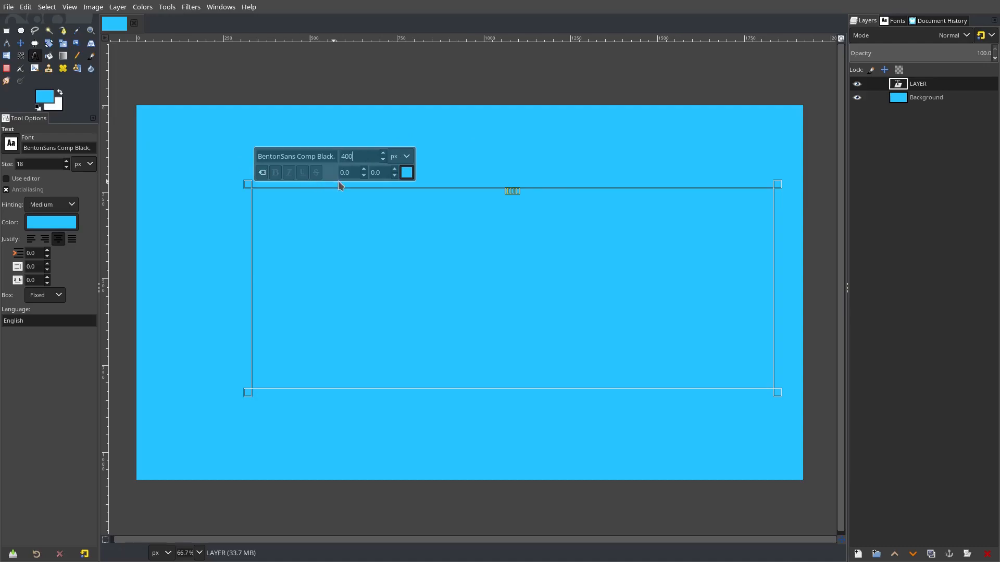
click(405, 172)
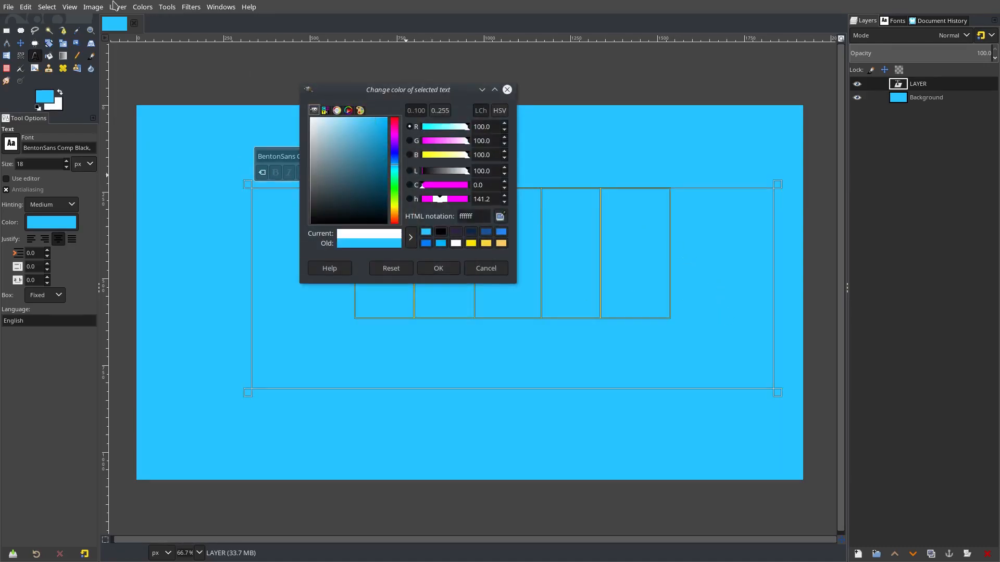
click(438, 267)
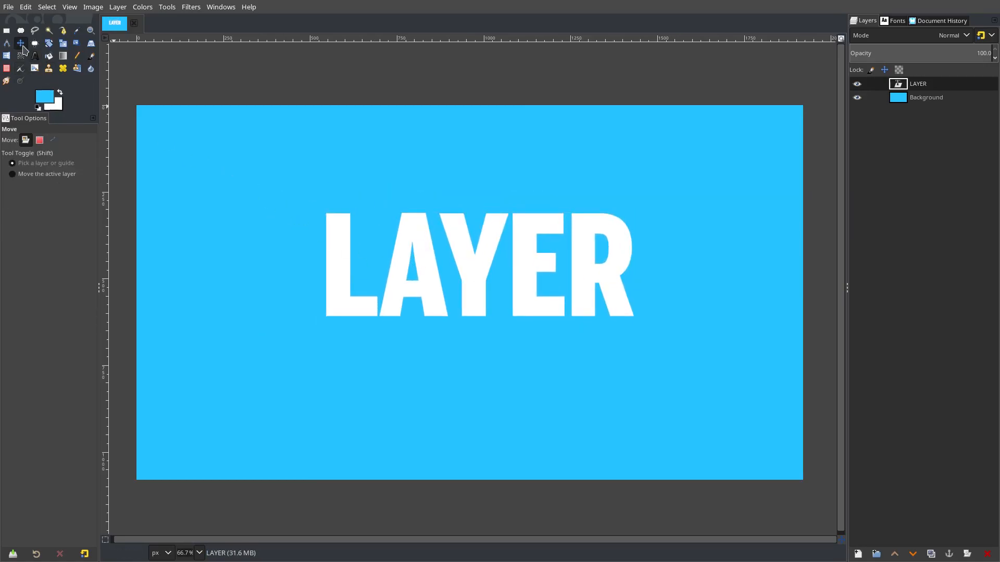
mouse_move(645, 266)
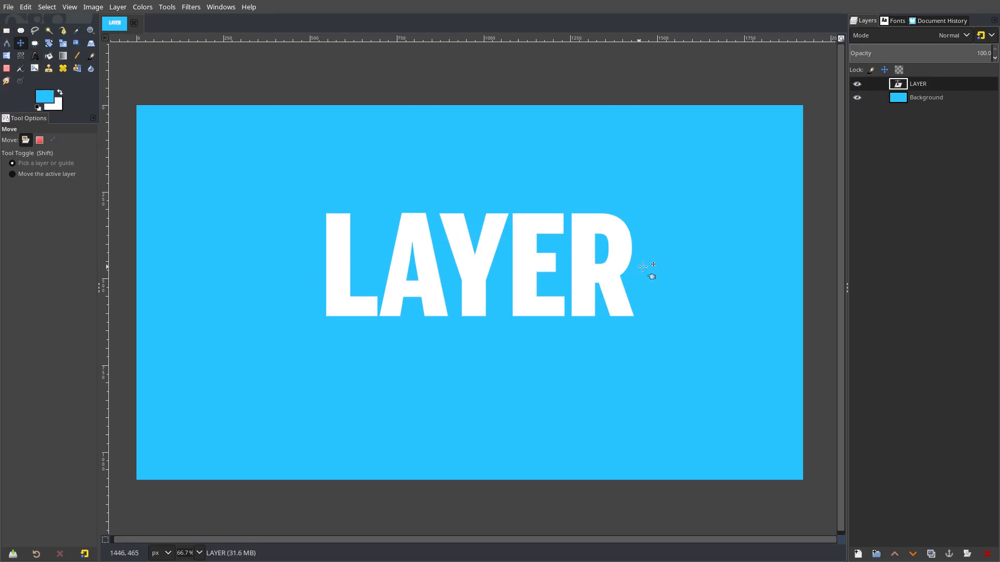
mouse_move(490, 344)
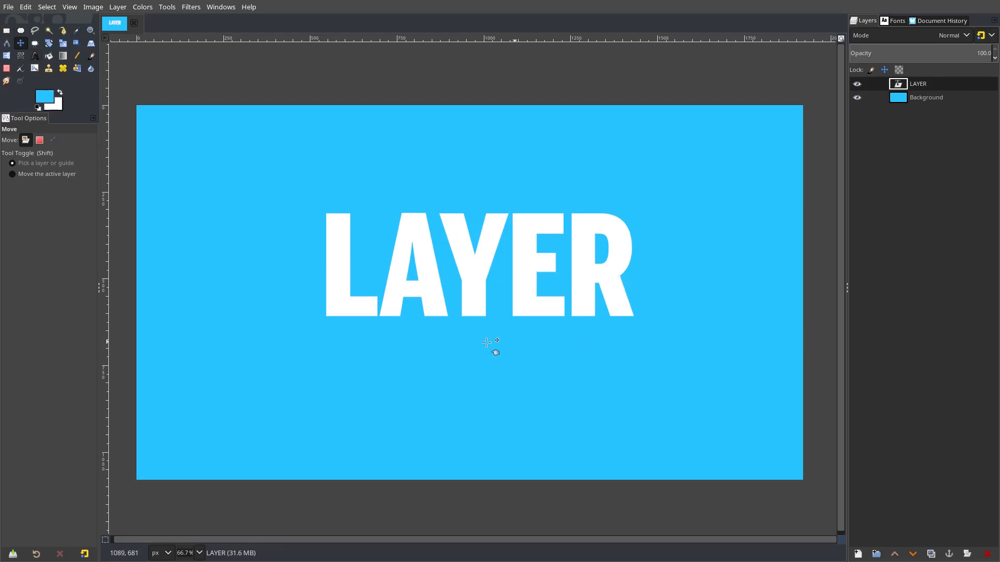
- On a new layer, fill a rectangle over the text's lower half with black
click(7, 30)
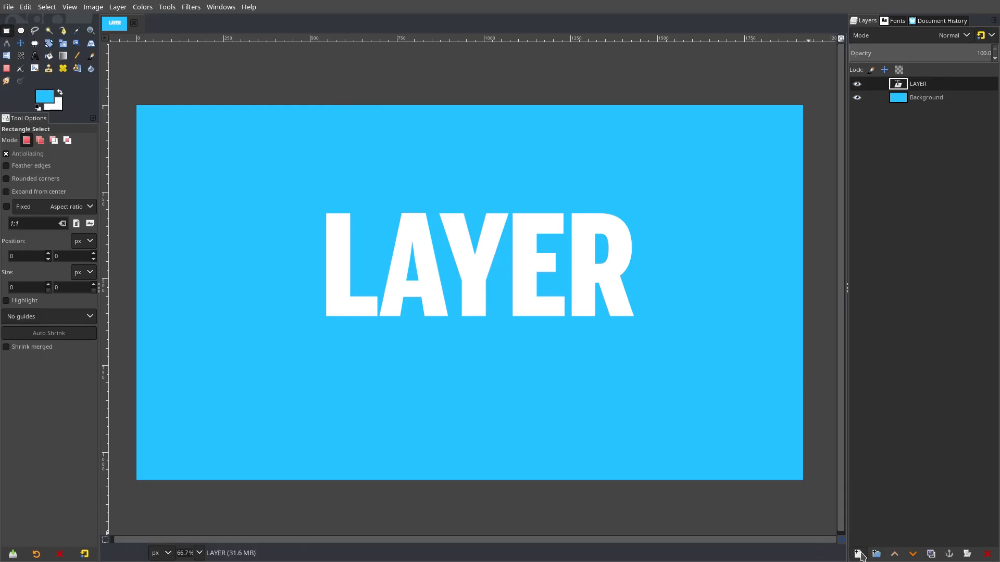
click(858, 553)
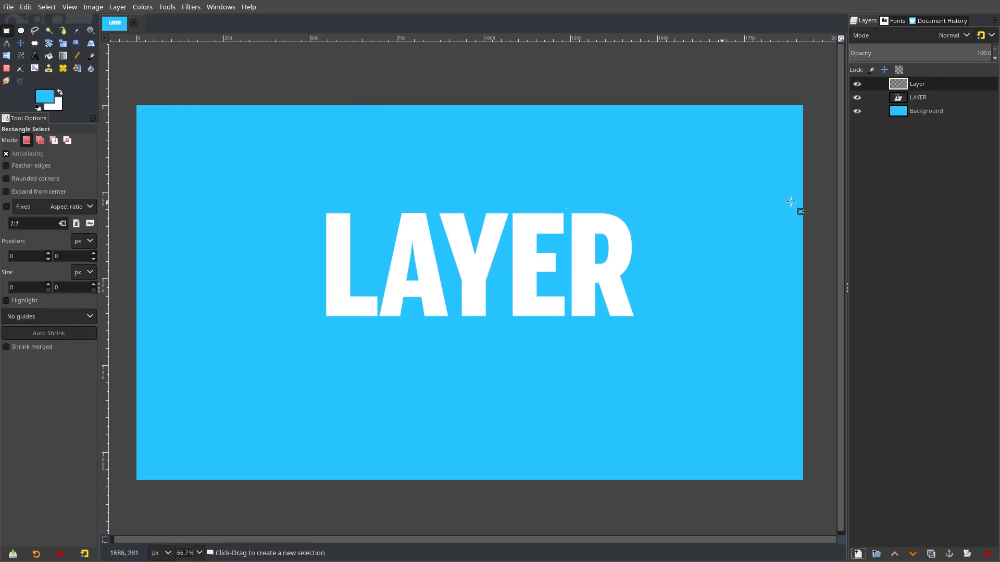
mouse_move(300, 264)
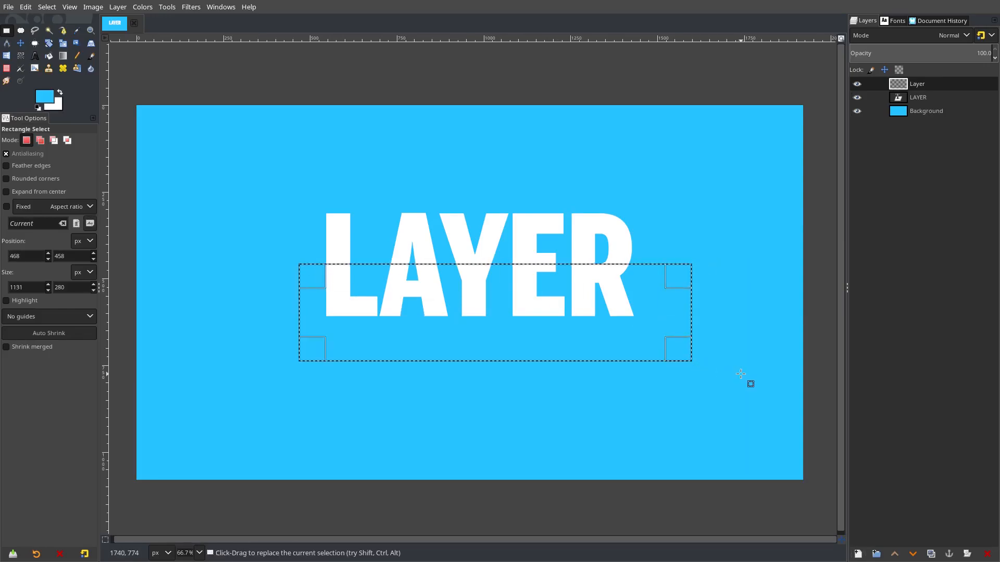
click(60, 93)
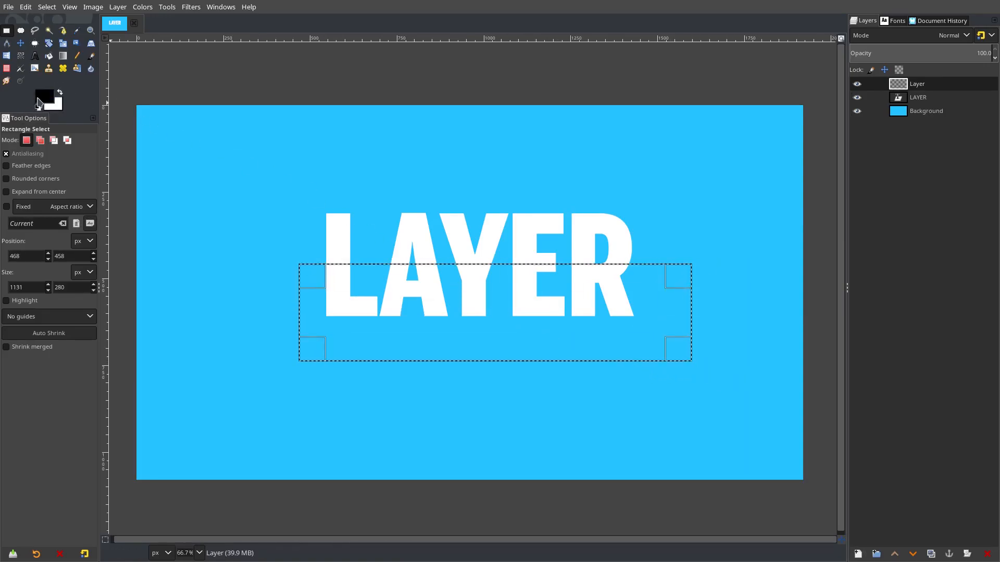
click(494, 312)
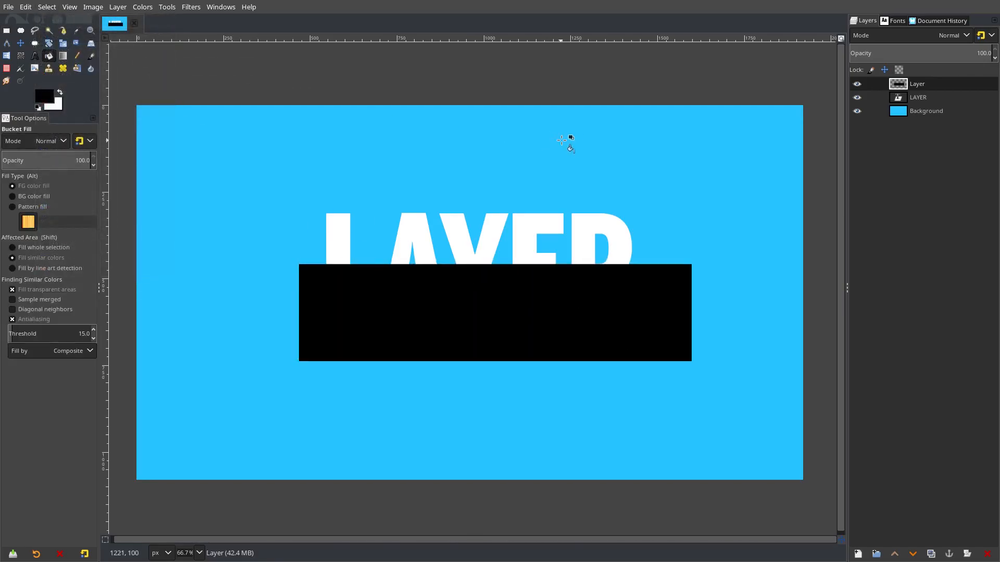
mouse_move(843, 108)
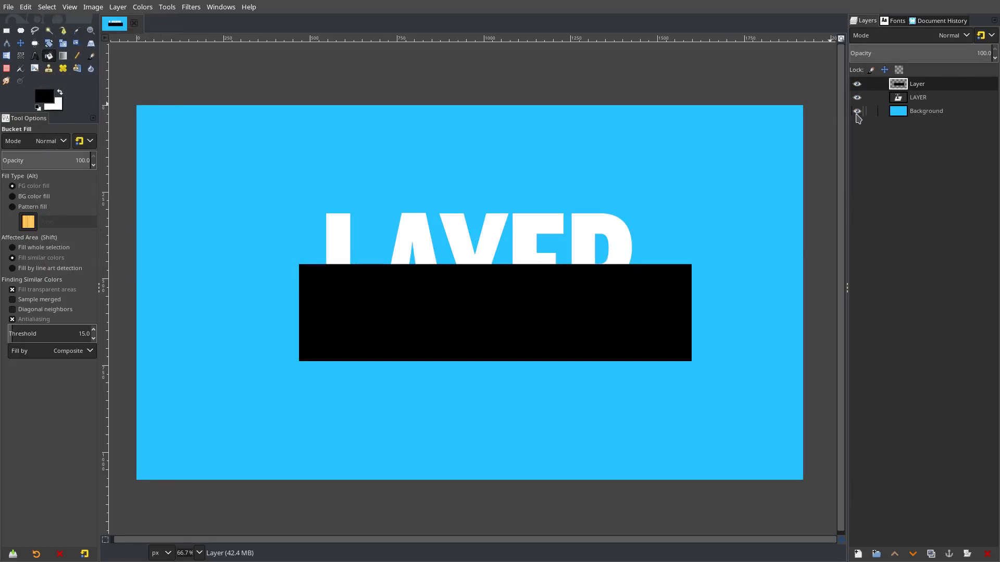
- Set the black rectangle layer to Hard light mode at 23.7 opacity
click(857, 111)
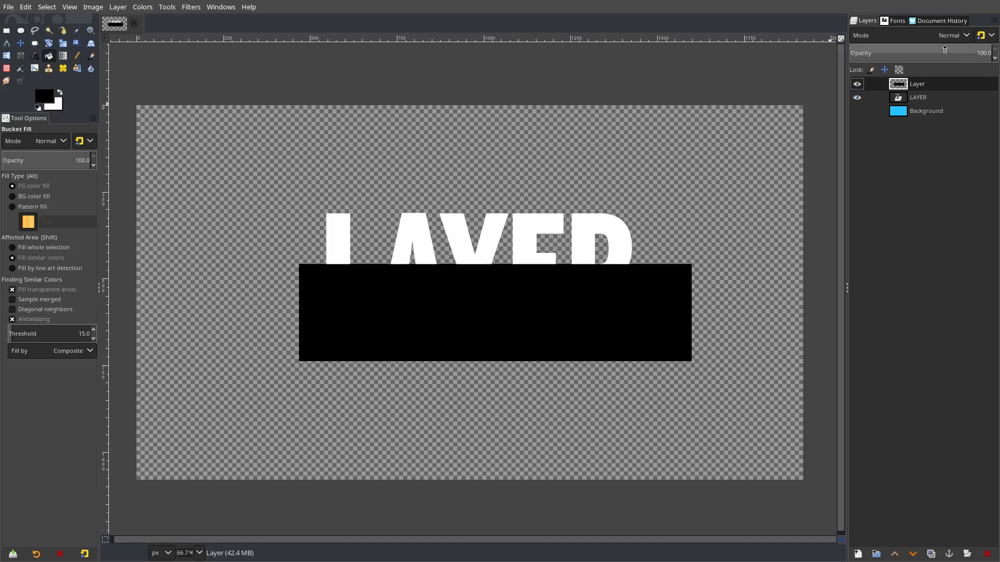
click(949, 35)
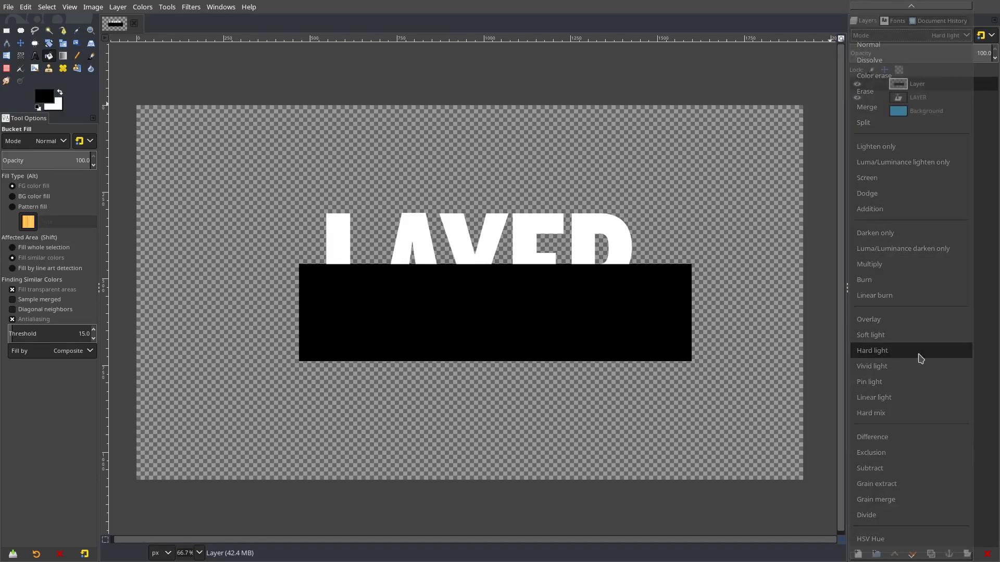
click(872, 350)
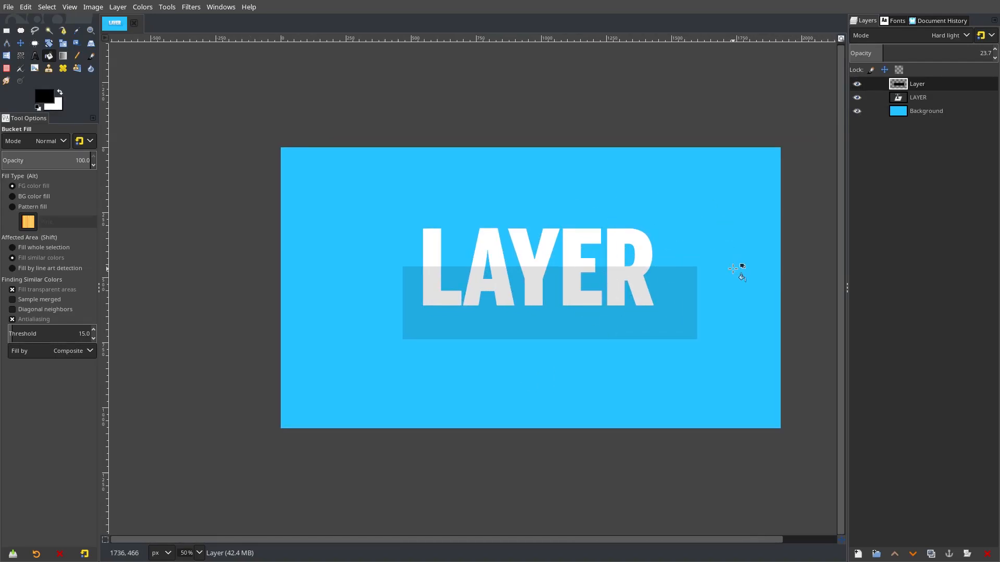
mouse_move(686, 310)
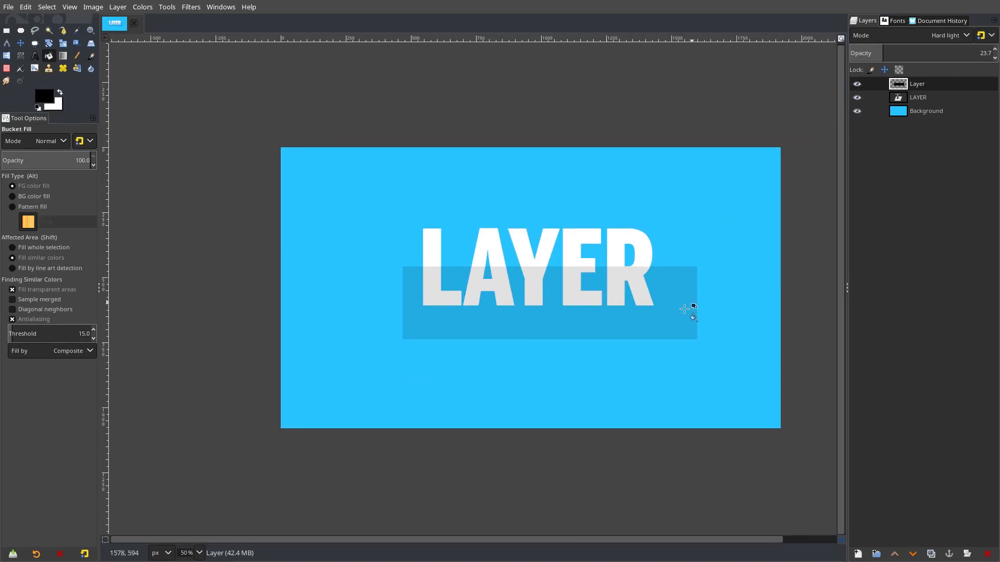
click(857, 110)
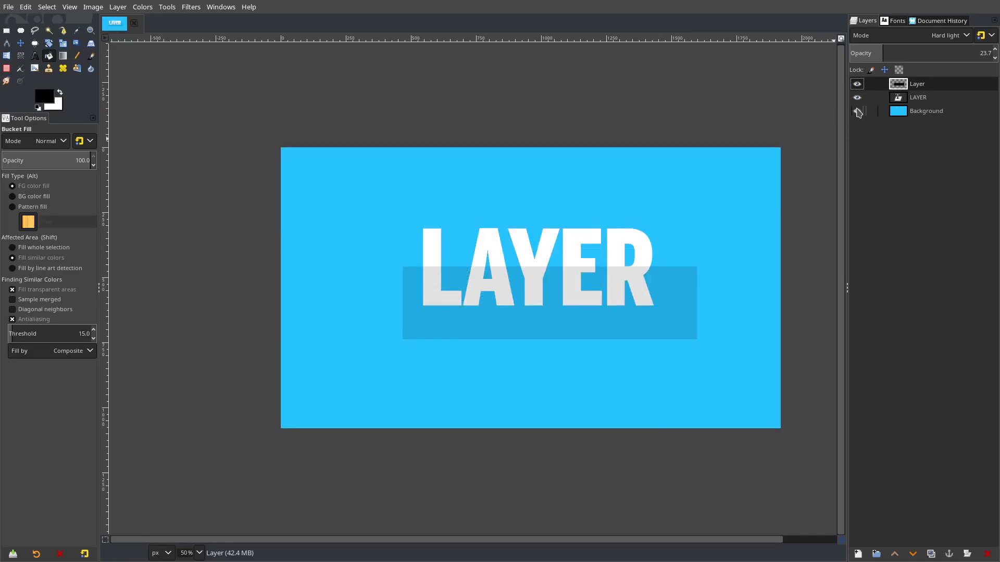
click(25, 7)
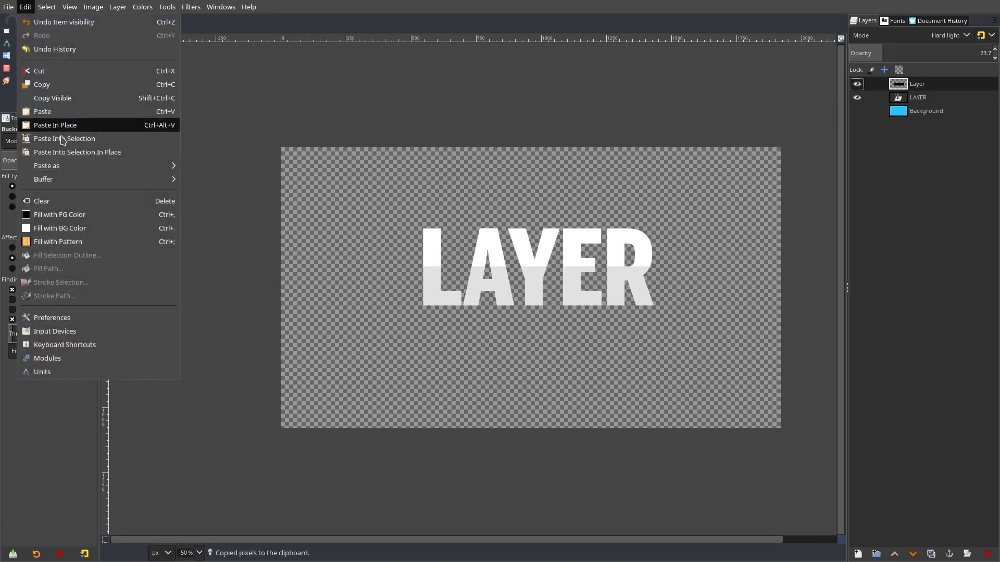
click(55, 125)
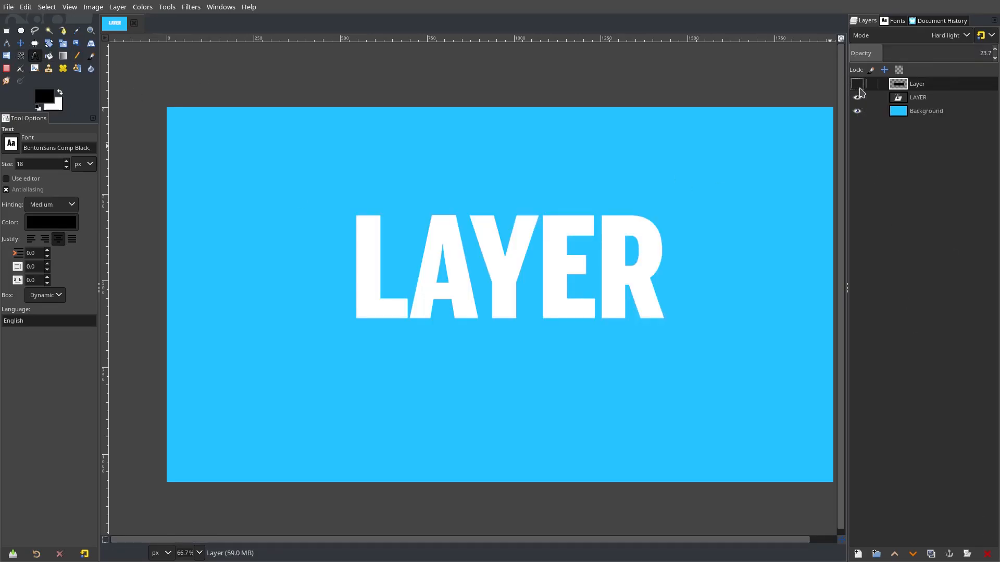
click(857, 83)
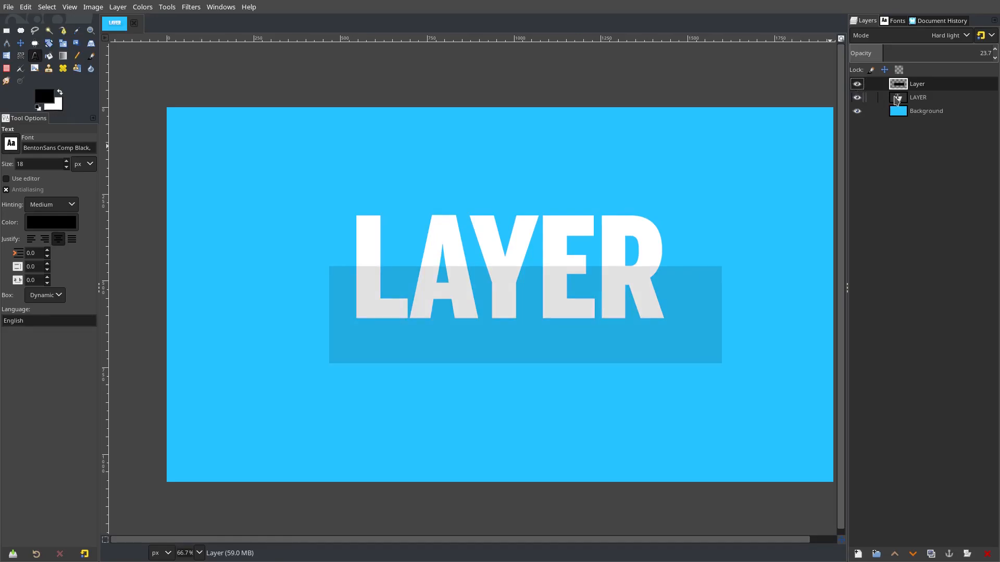
- Create a new layer group holding the LAYER text and the shading layer
click(117, 7)
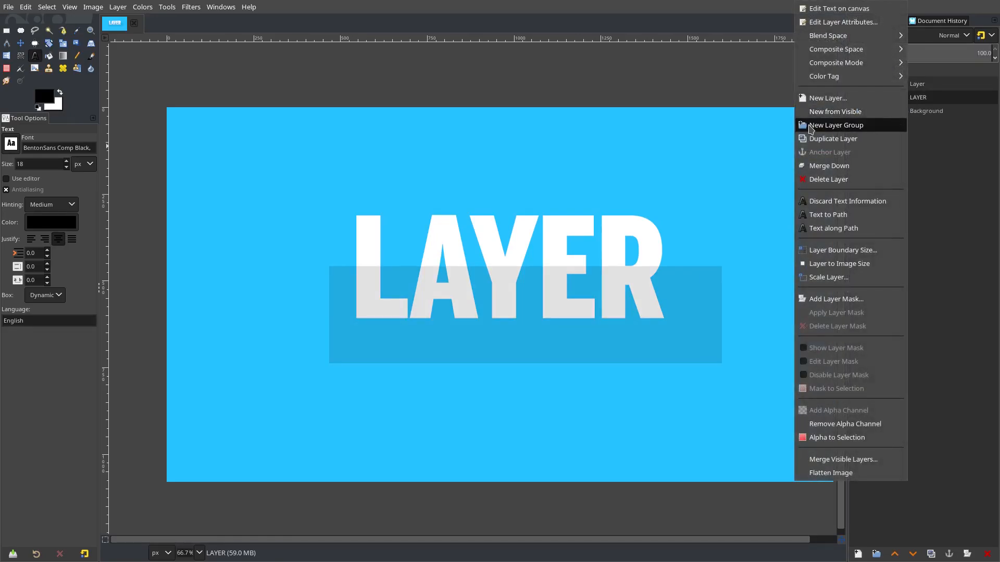
click(835, 125)
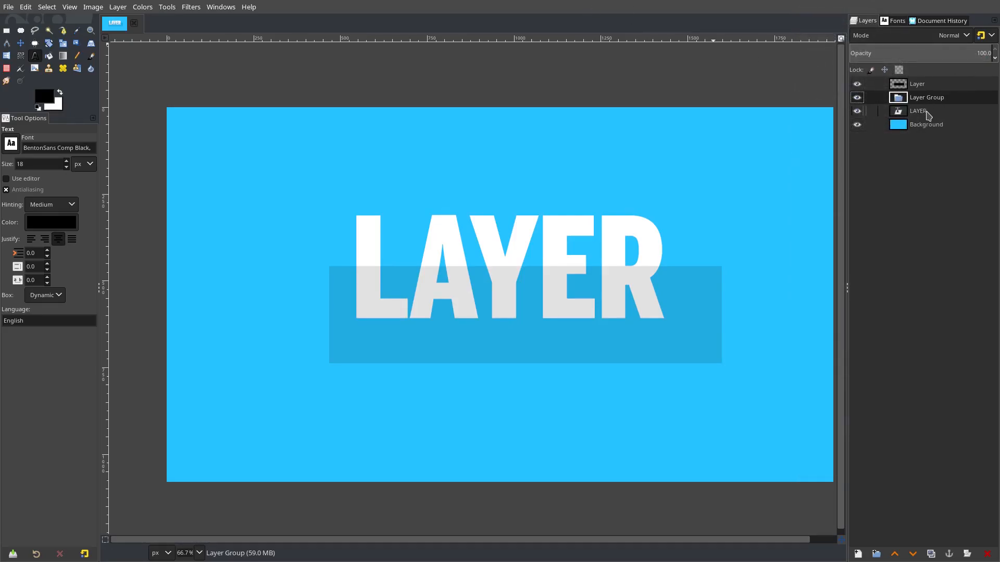
click(918, 110)
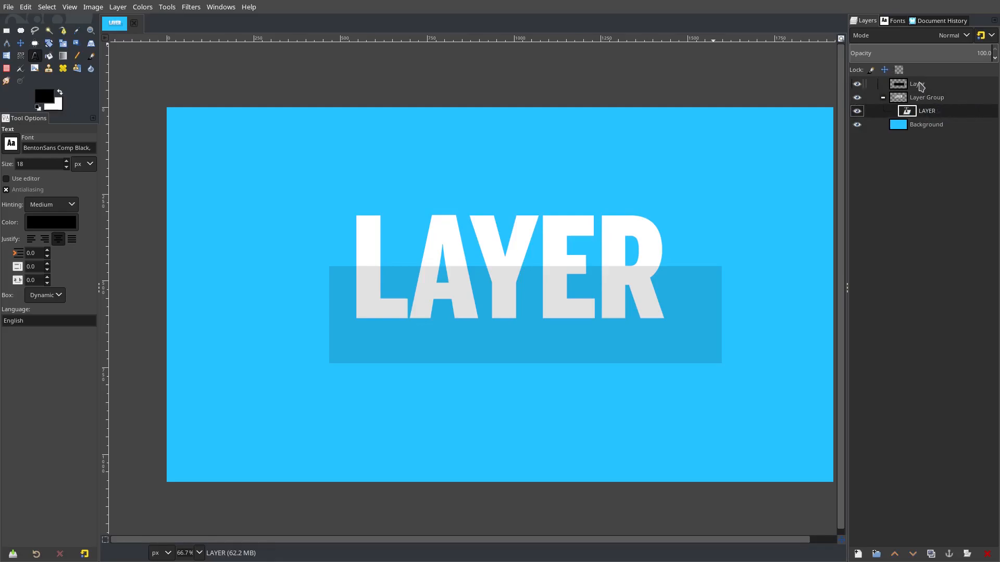
click(925, 97)
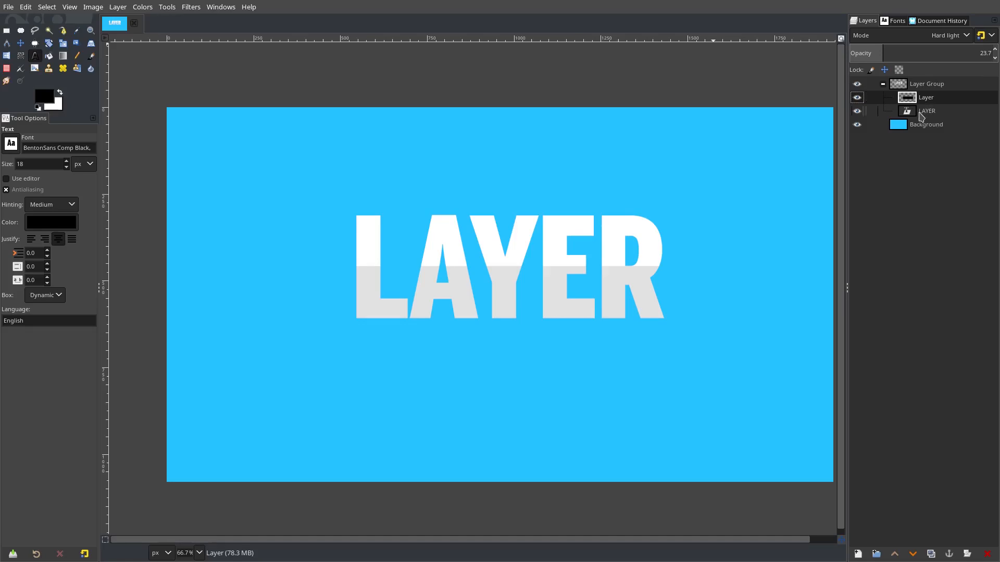
click(926, 83)
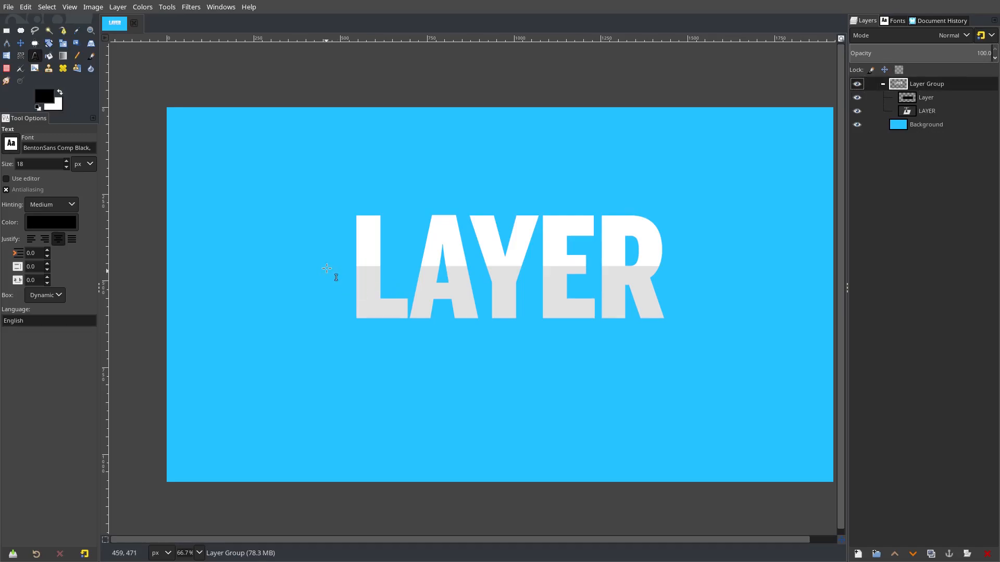
click(925, 96)
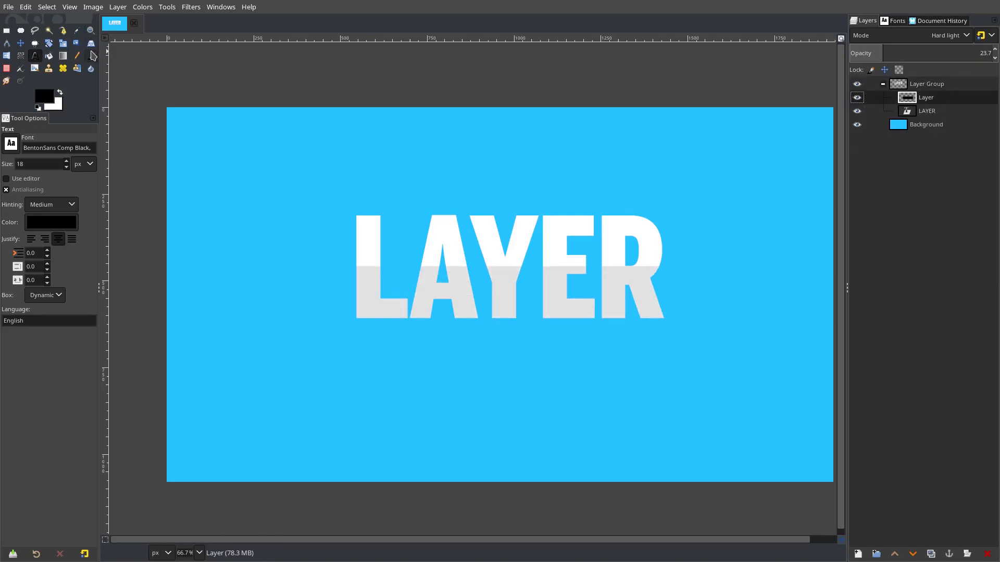
- Stamp a size-377 yellow (ffc200) brush circle on a new layer
click(42, 96)
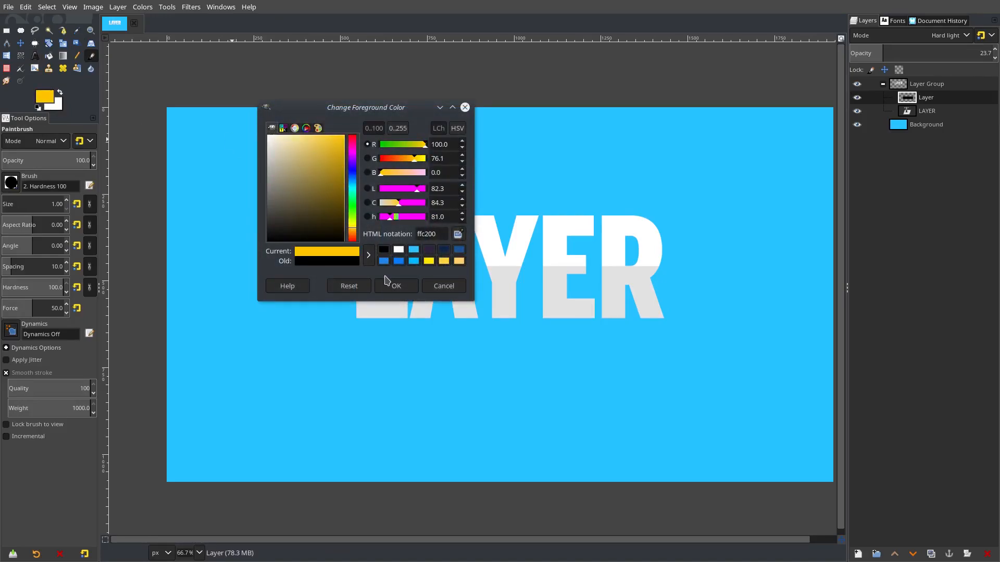
click(395, 286)
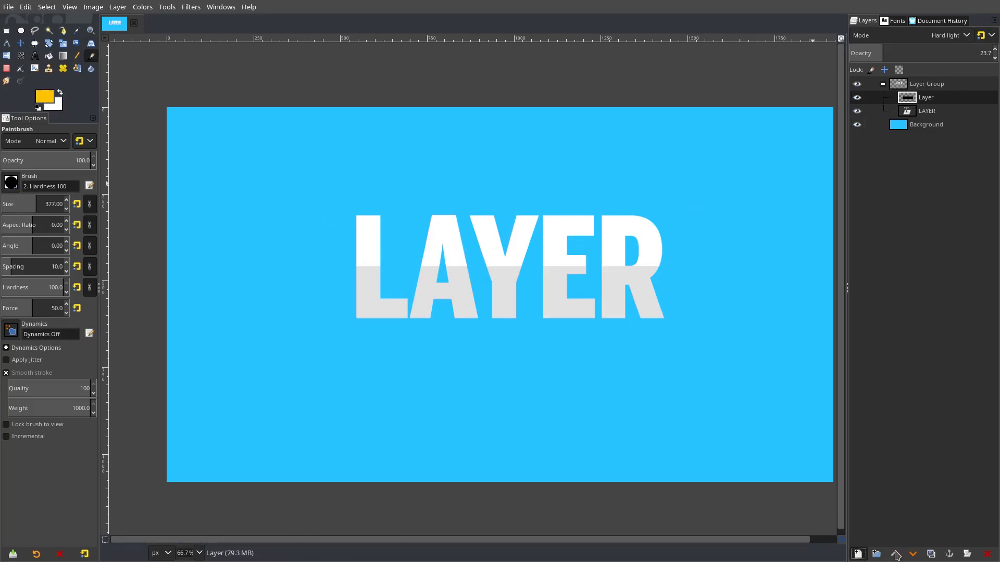
click(857, 554)
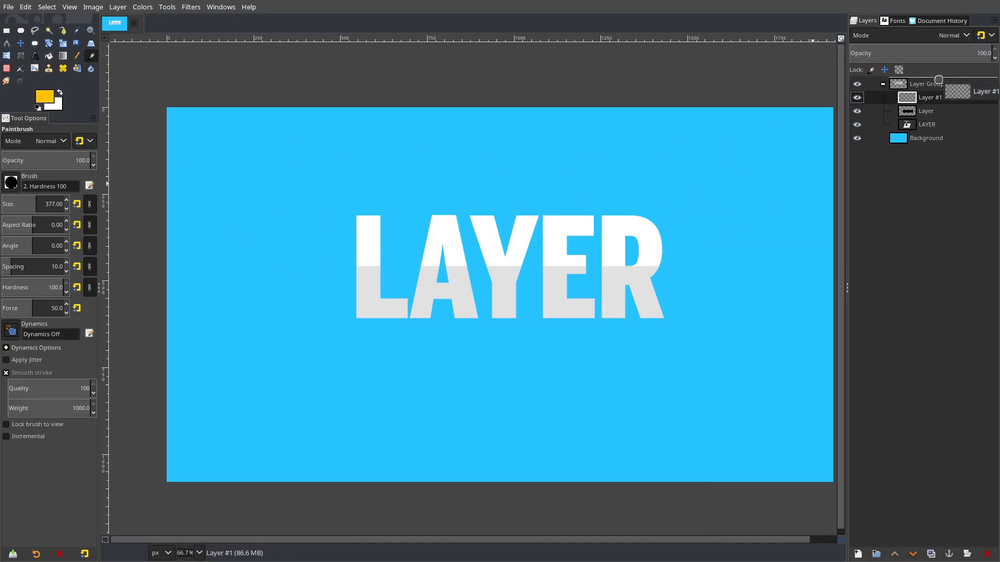
click(261, 210)
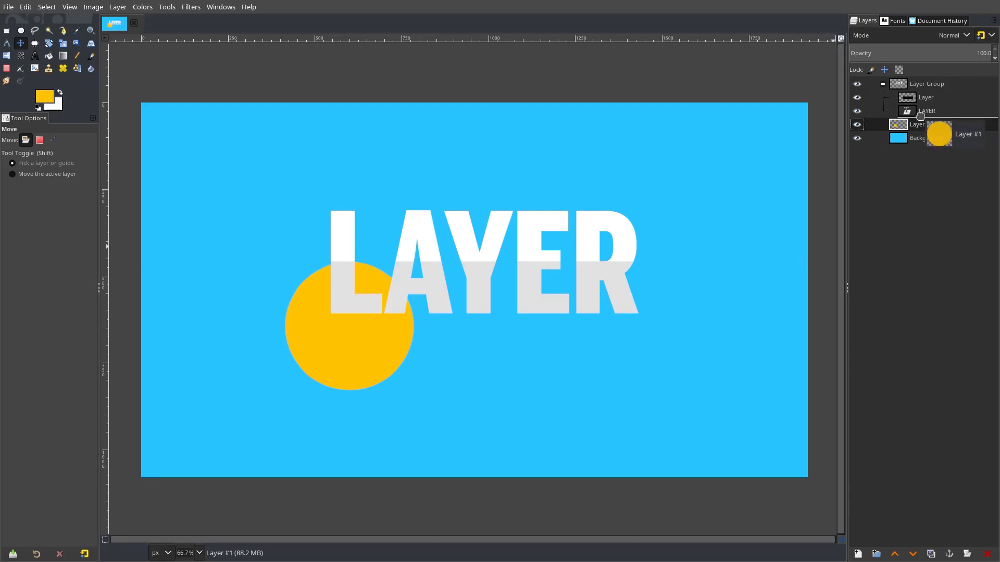
- Drag Layer #1 below Layer Group, then check the shine layer's Mode
click(929, 124)
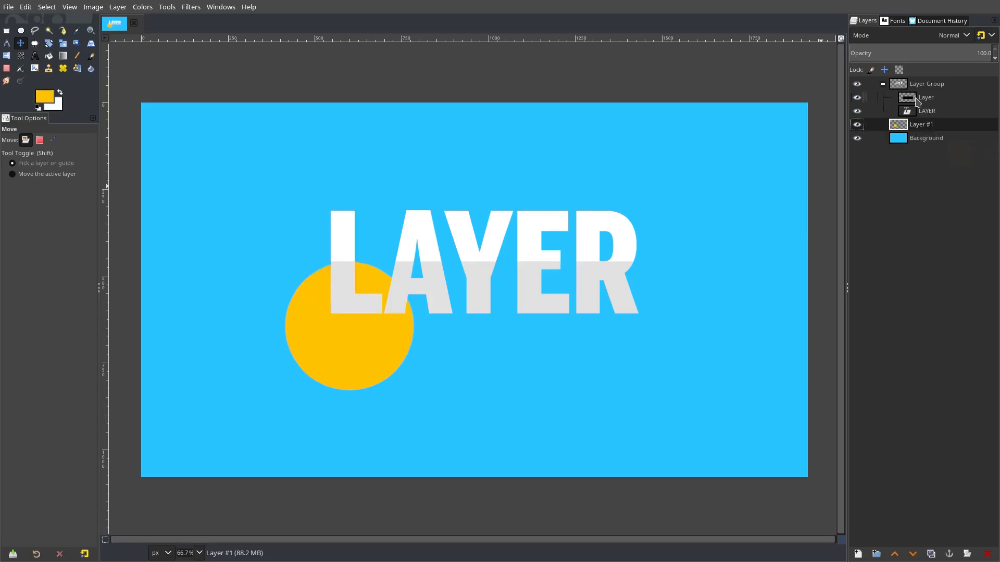
click(950, 34)
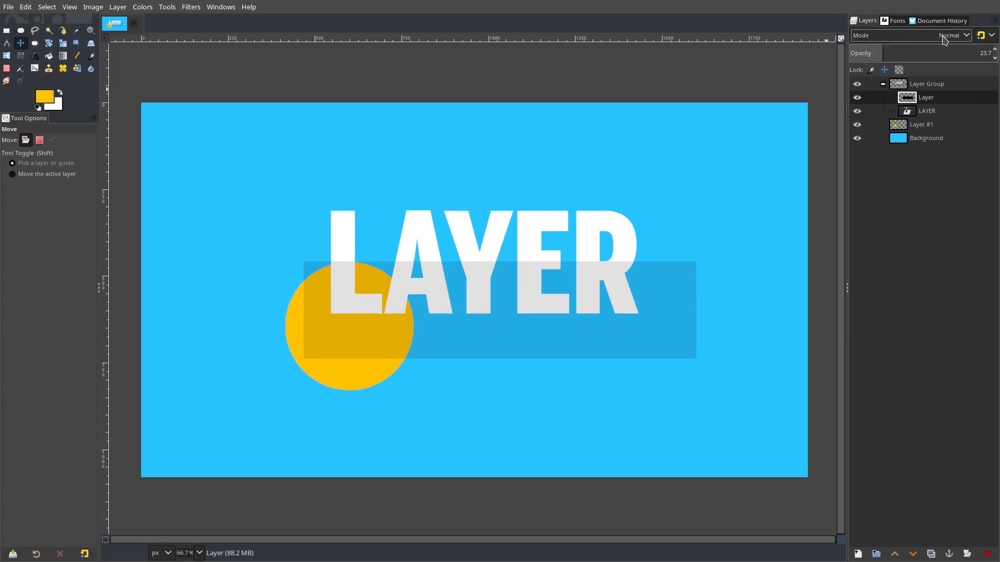
click(953, 35)
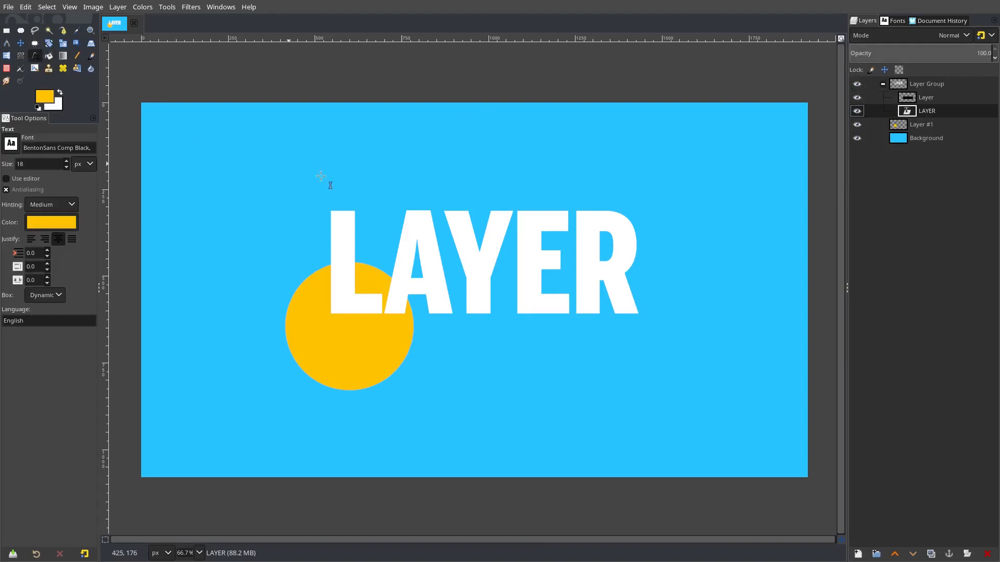
- Recolour the LAYER text yellow (ffd63a) and hide the yellow circle layer
click(50, 222)
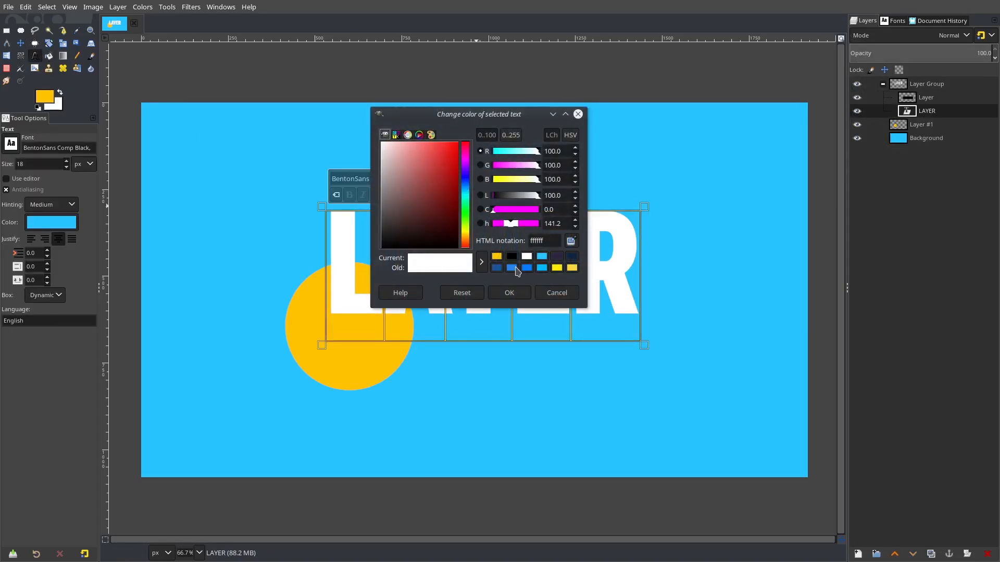
click(438, 161)
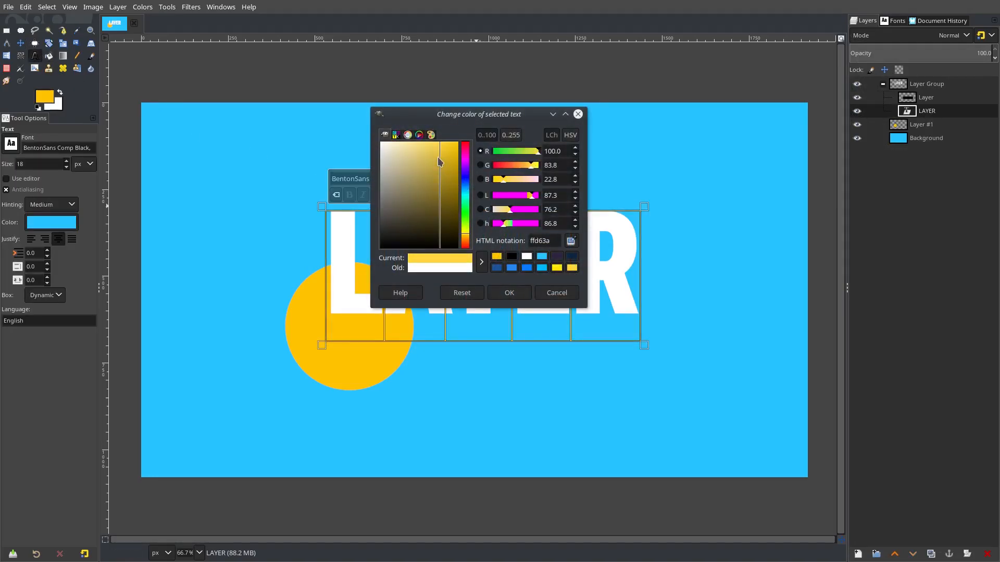
click(508, 292)
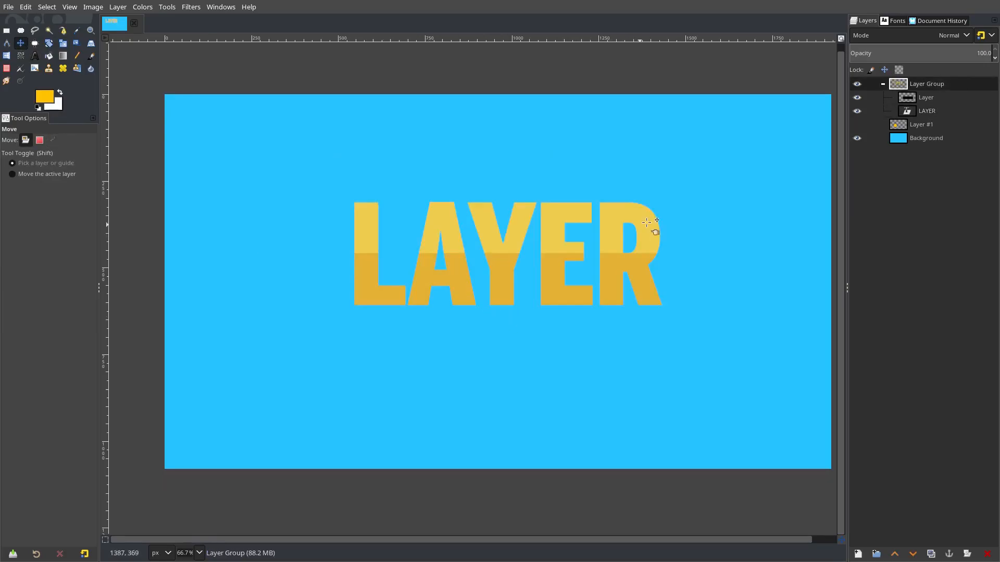
- Move Layer #1 into Layer Group, make it visible, and shift the group up-left
click(925, 96)
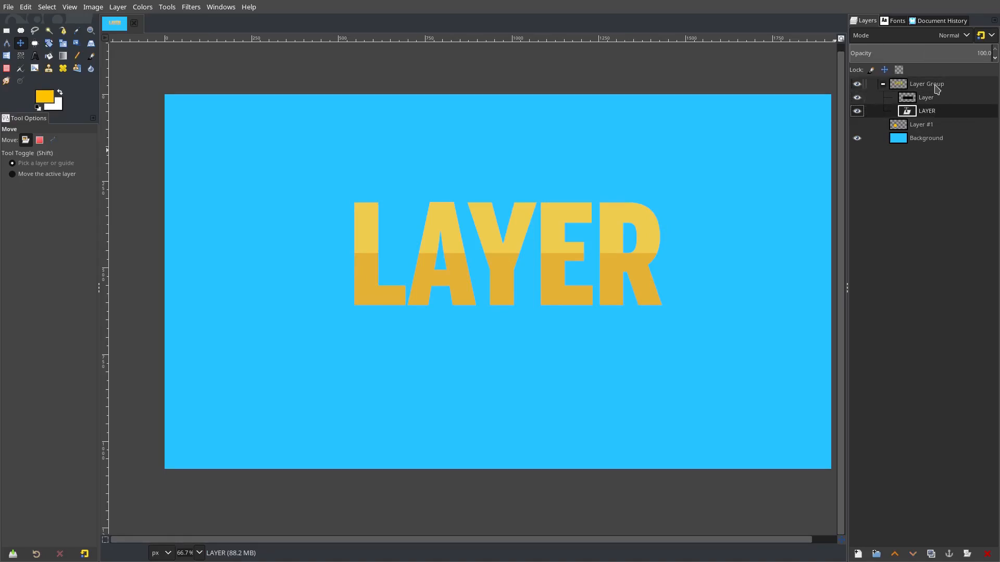
click(882, 83)
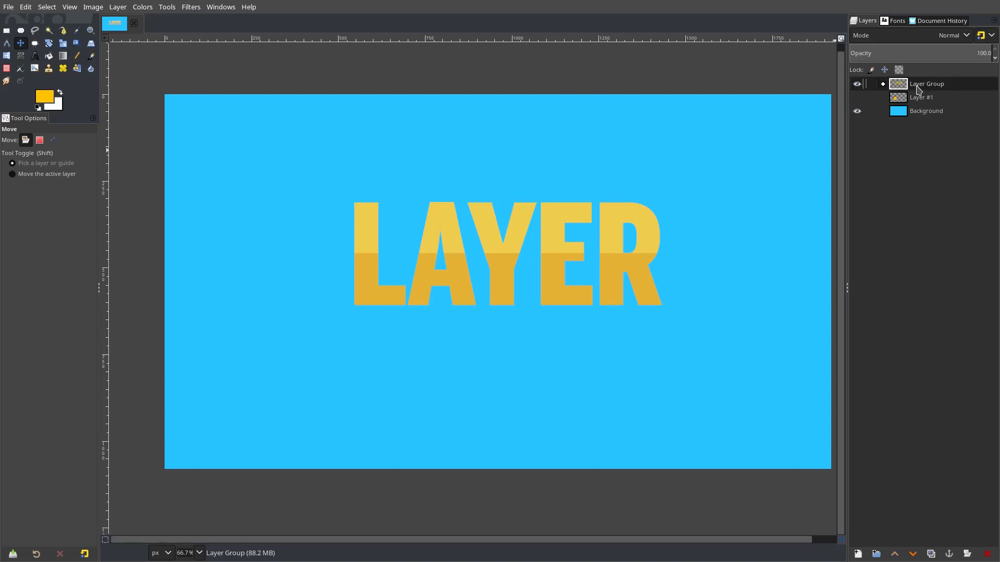
mouse_move(515, 258)
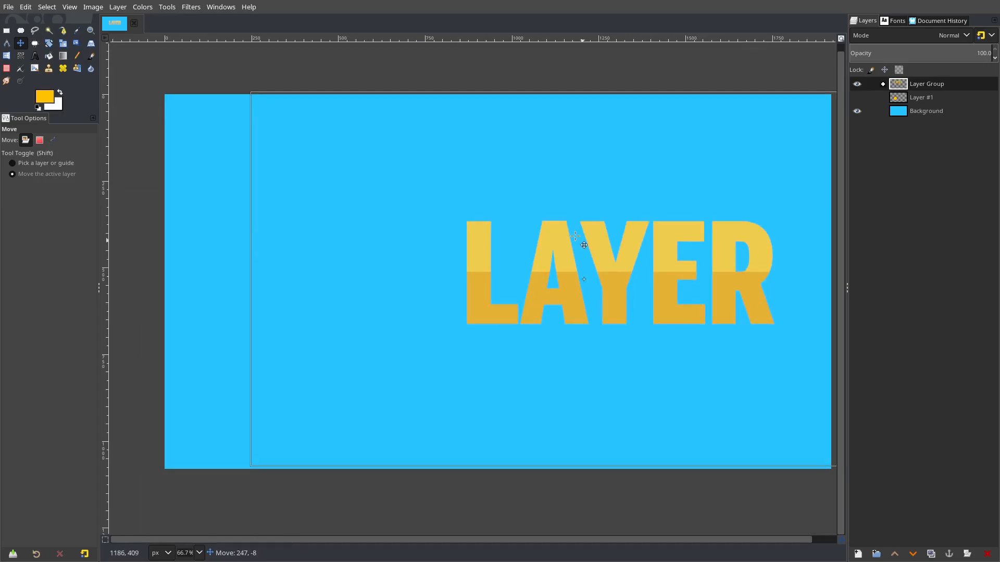
click(883, 83)
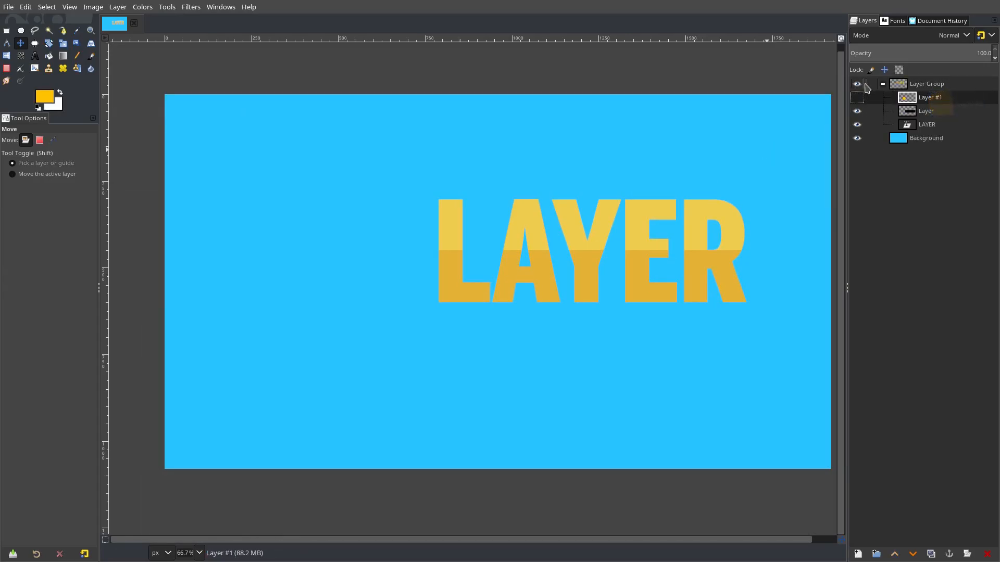
click(857, 97)
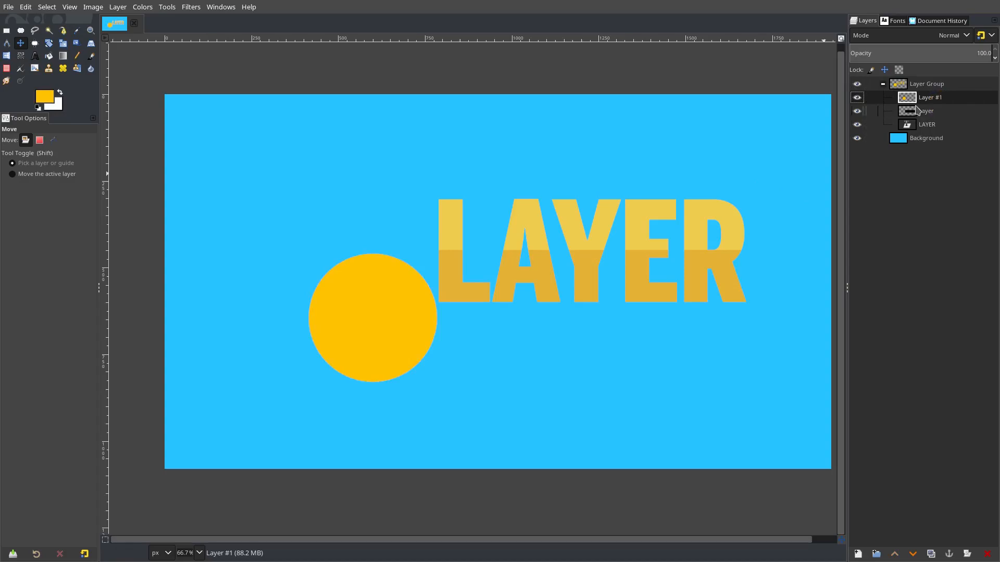
click(926, 83)
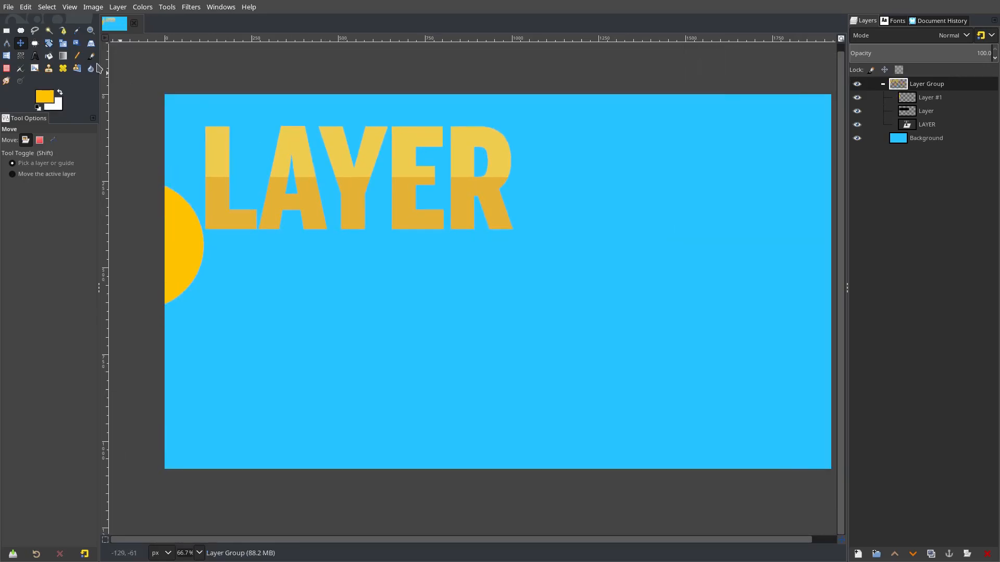
click(34, 57)
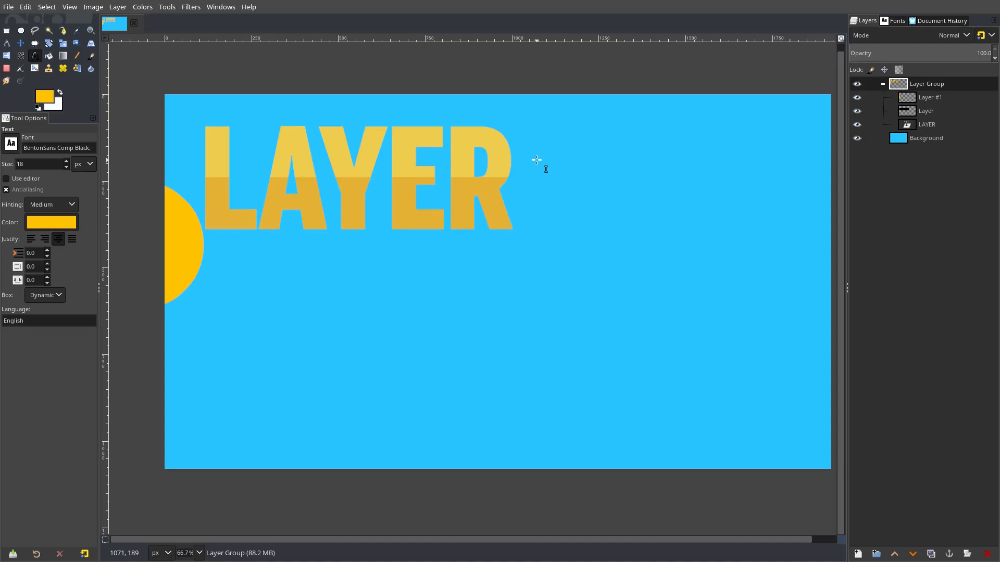
- Delete letters from the text and retype so it reads LAYS
click(329, 179)
text(S)
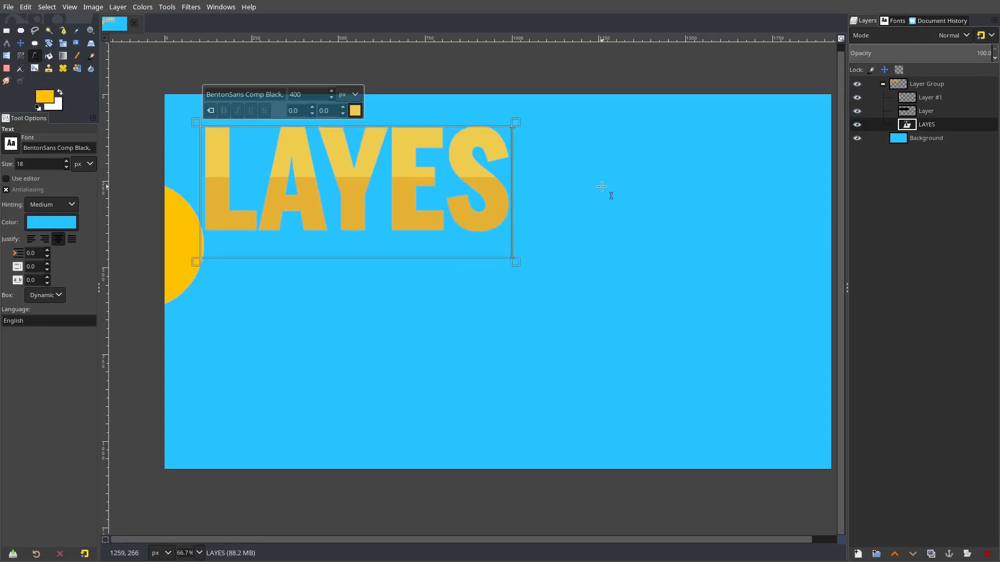
key(Backspace)
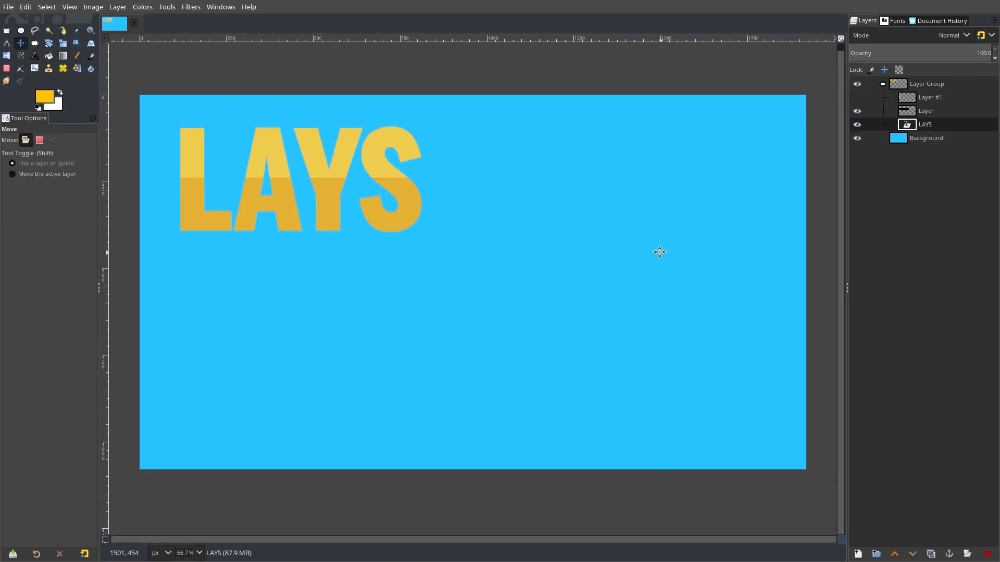
mouse_move(660, 253)
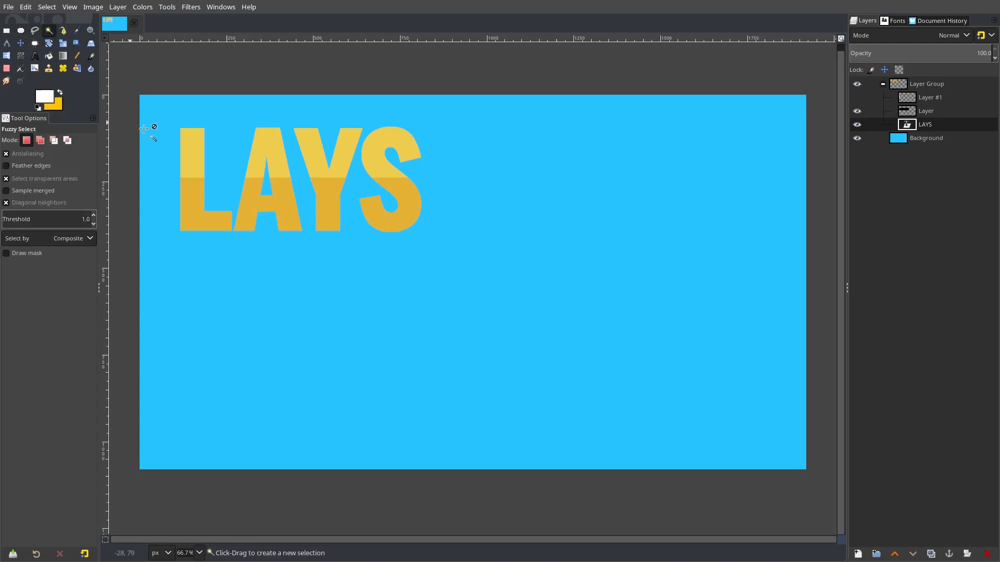
- Fill new Layer #2 with white over the fuzzy-selected background around LAYS, then deselect
click(299, 179)
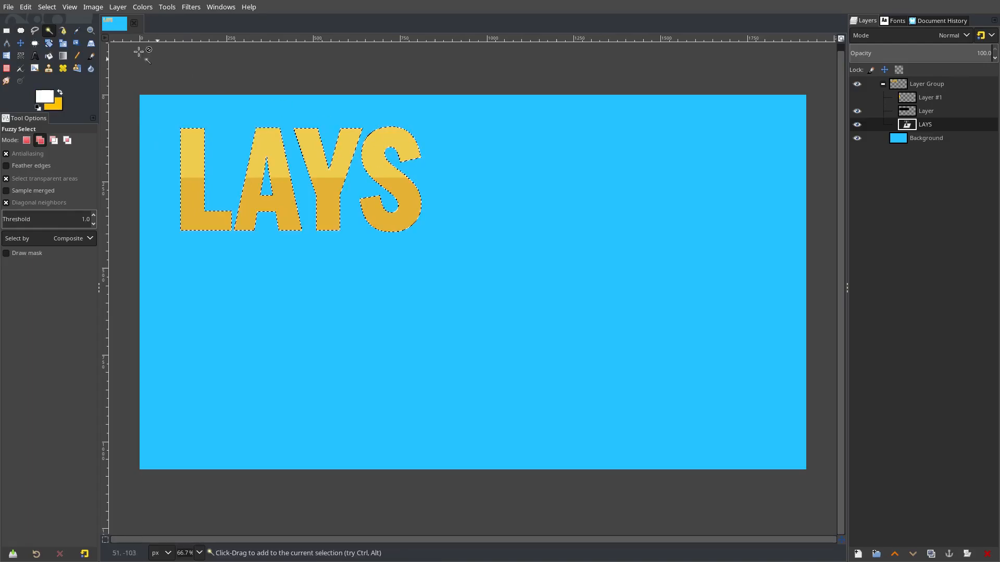
click(45, 7)
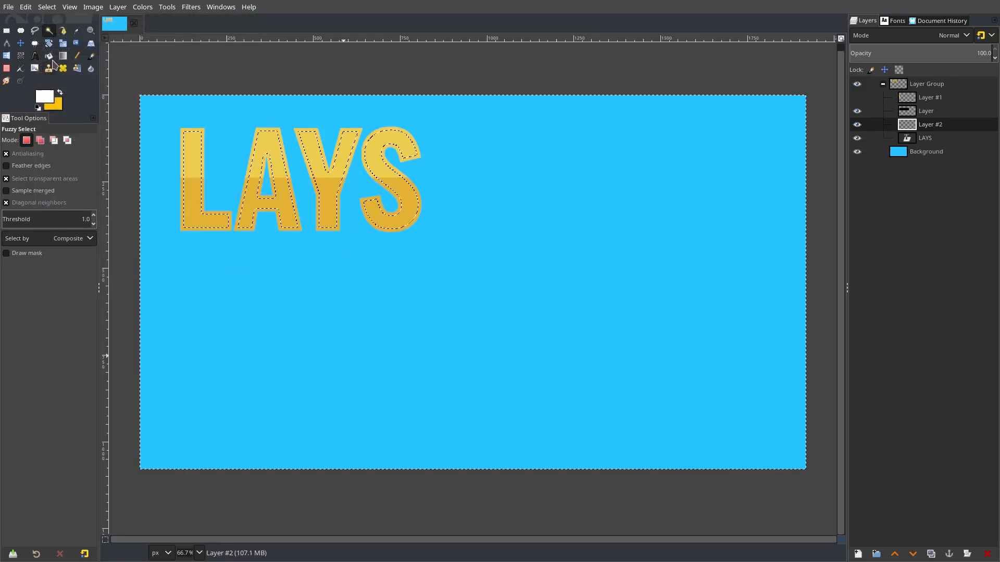
click(46, 7)
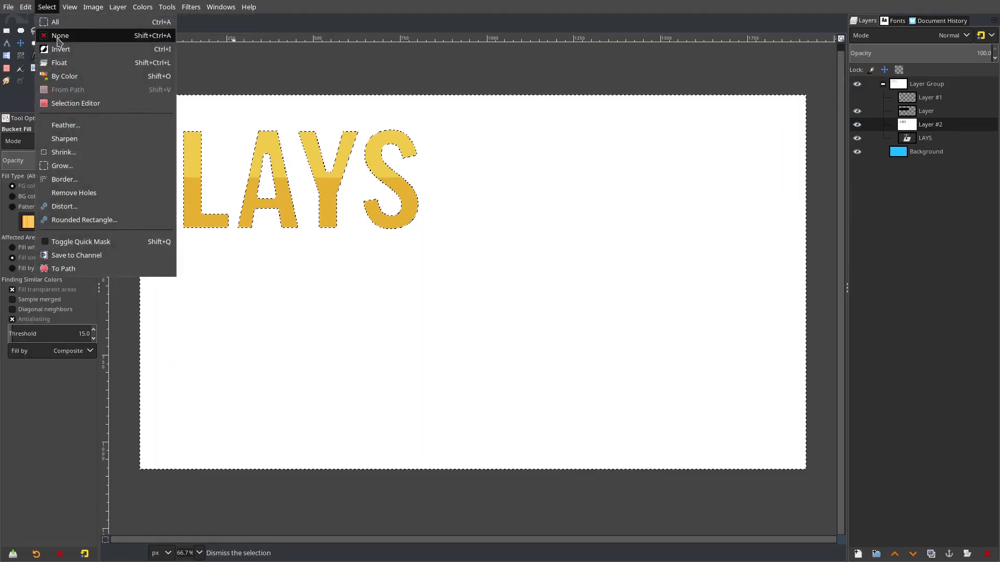
click(142, 6)
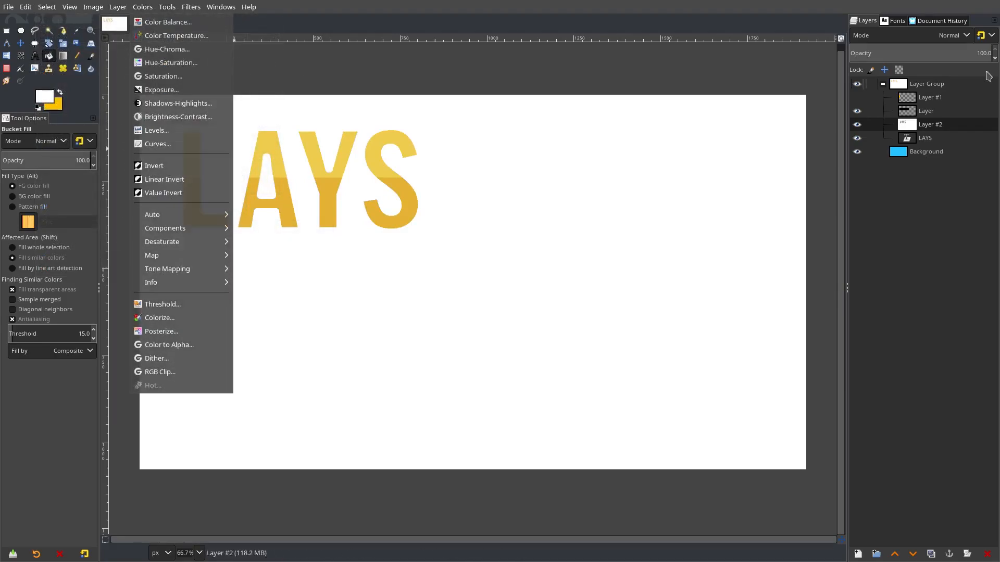
click(190, 7)
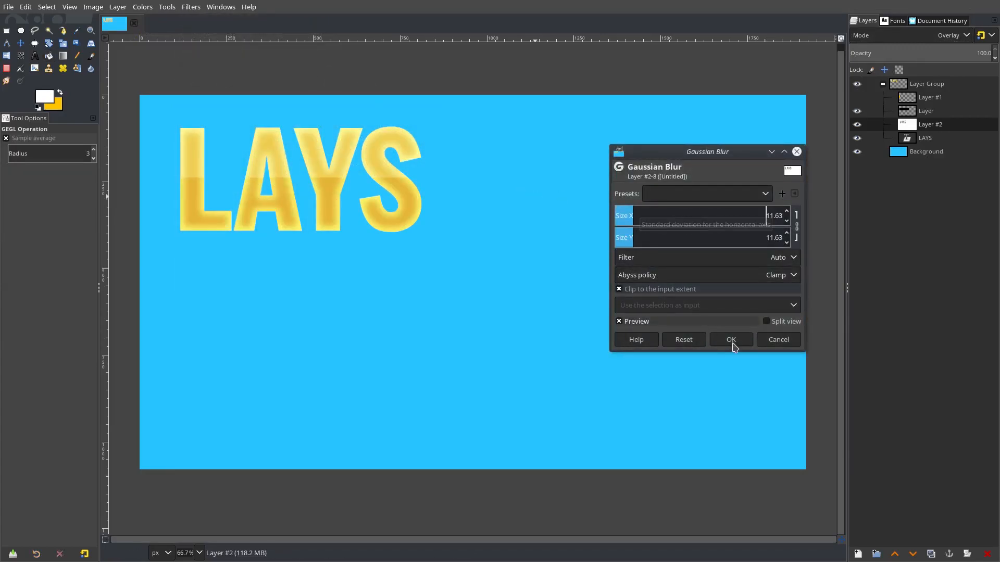
- Apply a Gaussian blur of about 11.6 to overlay-mode Layer #2, then select that layer
click(731, 339)
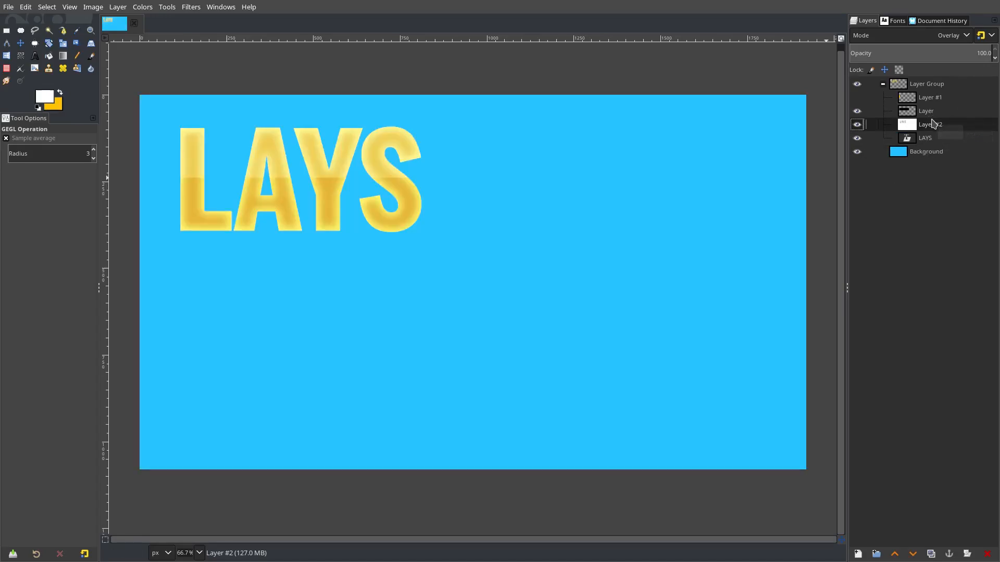
click(20, 43)
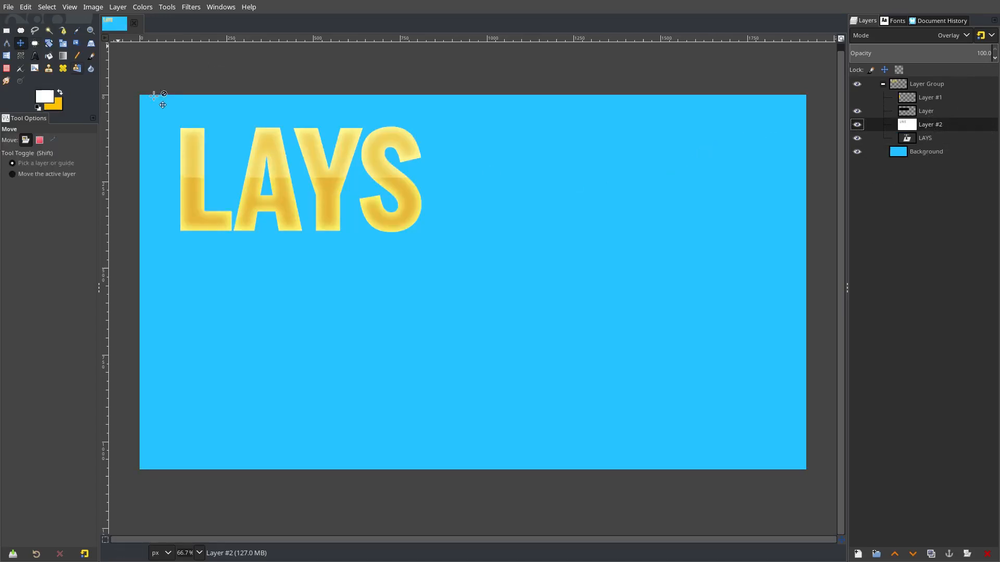